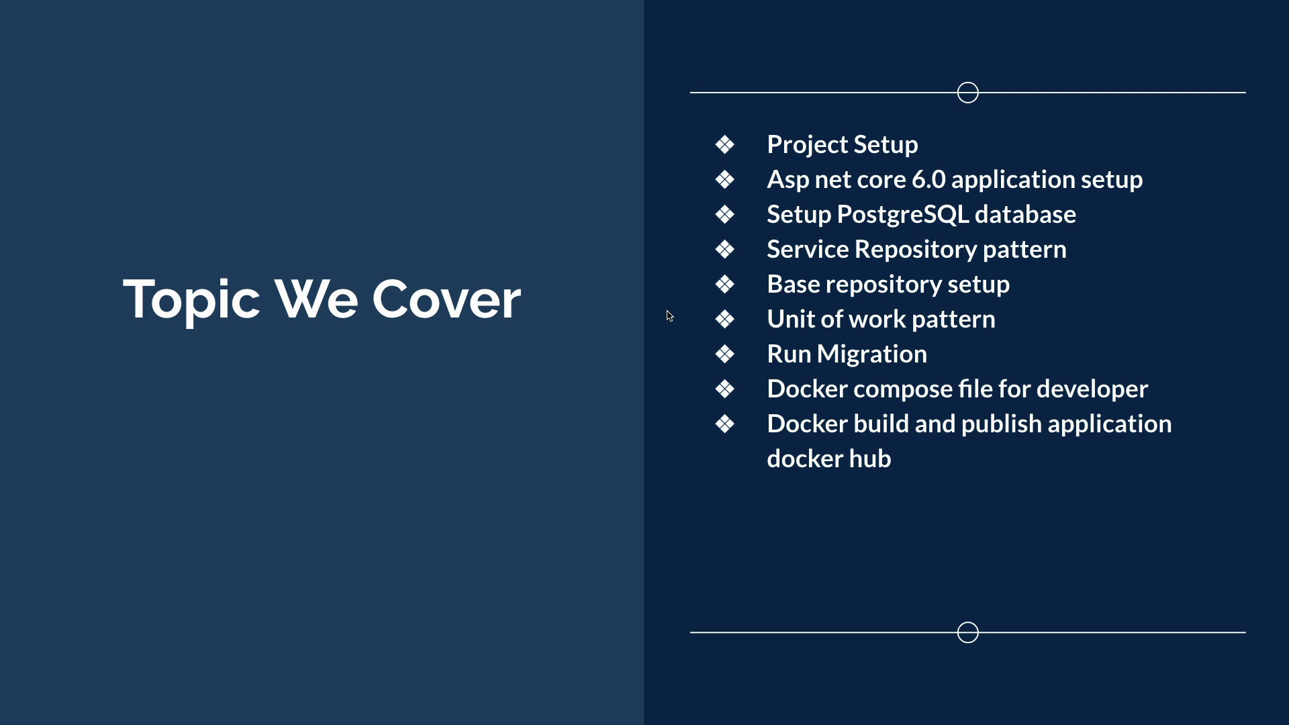
mouse_move(757, 276)
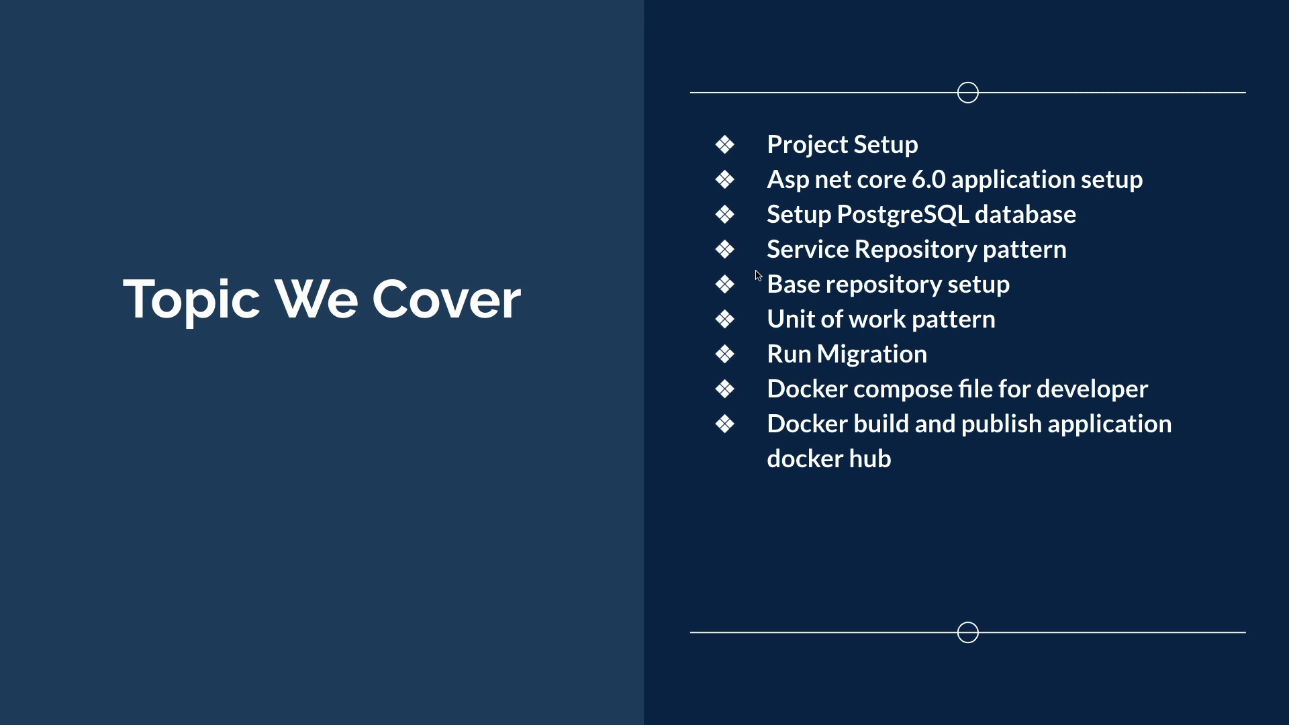